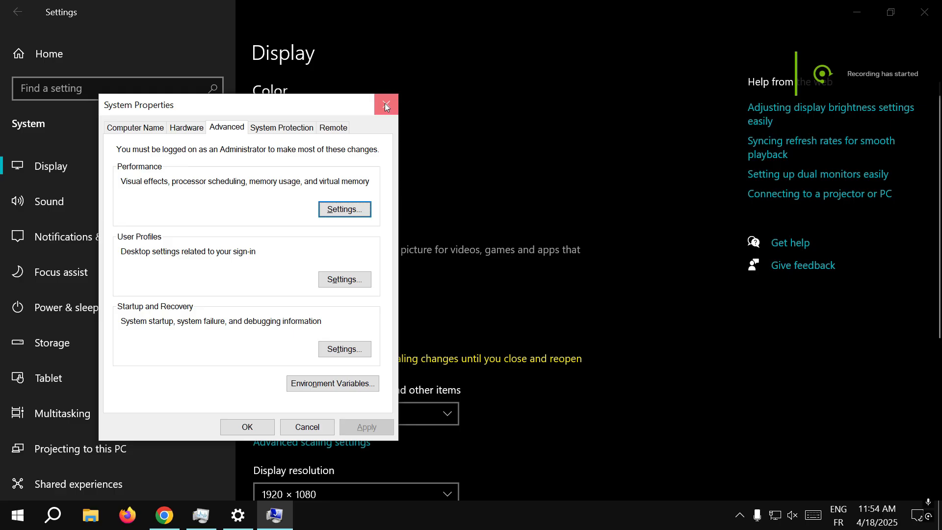
# Step: Close System Properties and search Windows for 'advanced sy' to find View advanced system settings
pyautogui.click(386, 104)
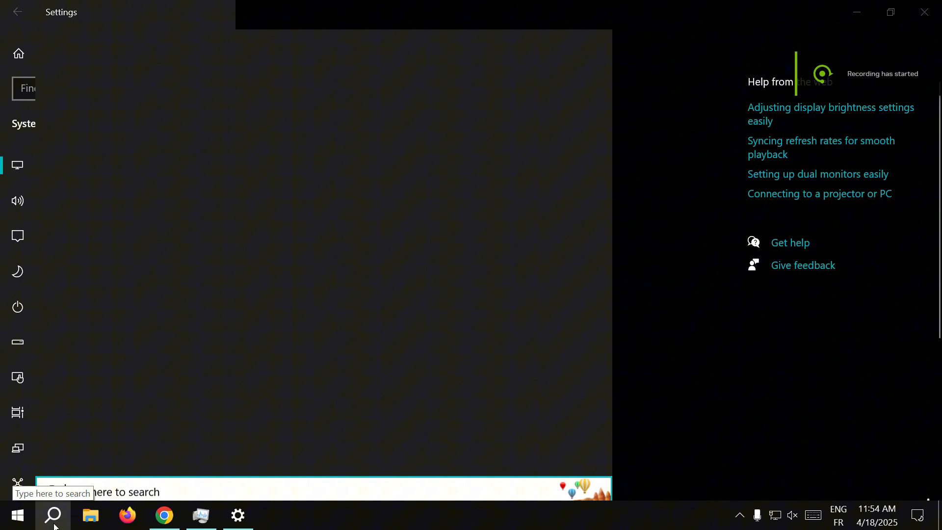
pyautogui.click(53, 515)
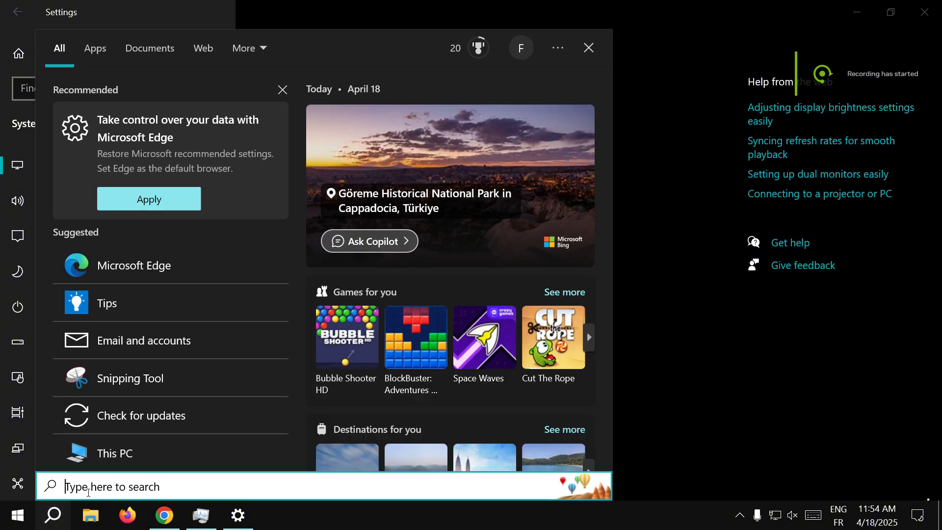
pyautogui.write('advanced syt')
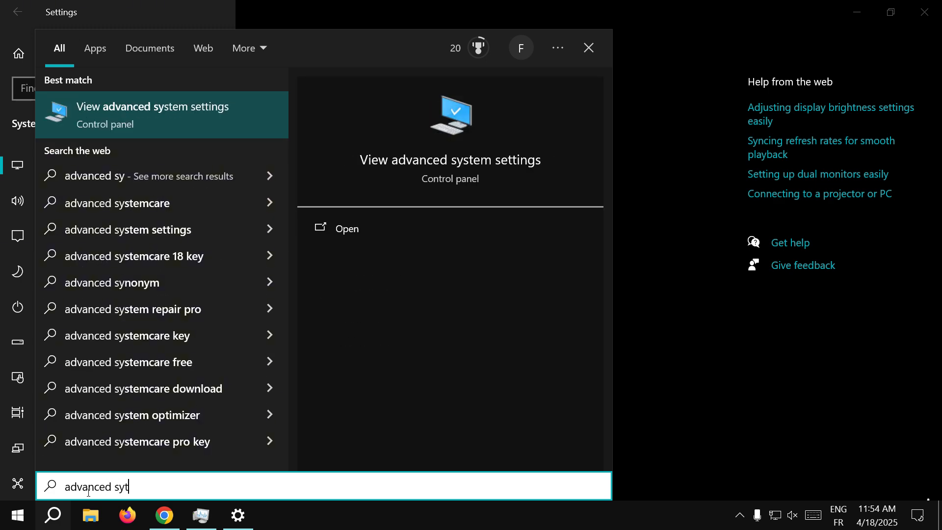
pyautogui.press('Backspace')
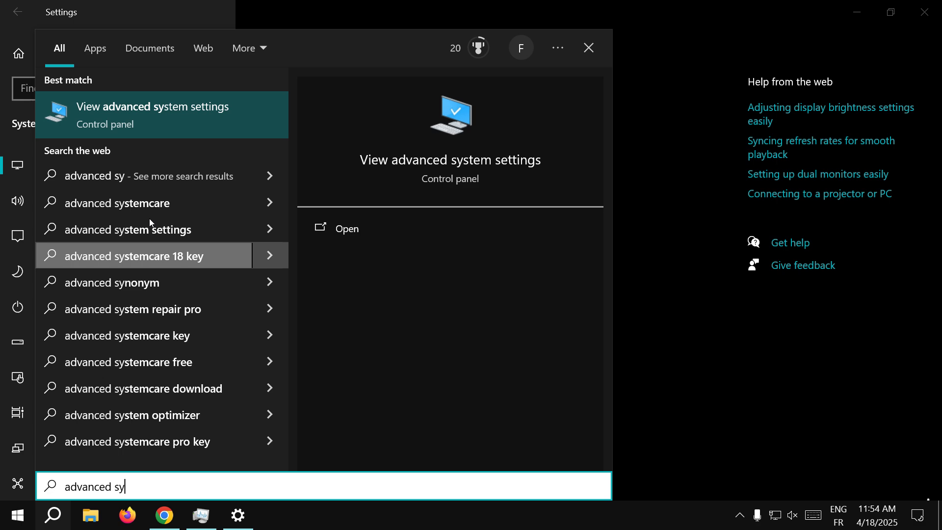
pyautogui.moveTo(171, 113)
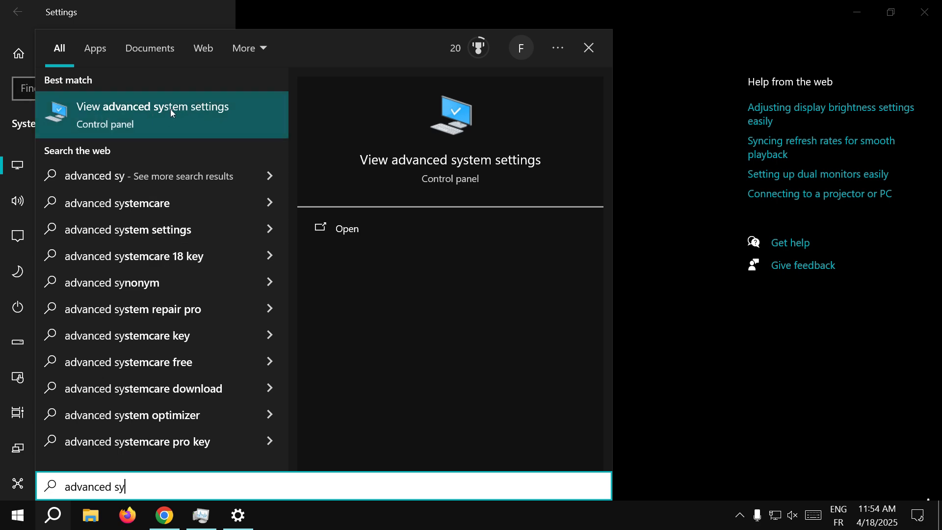
# Step: Open the Virtual Memory dialog from advanced system settings, Performance Settings, Advanced tab
pyautogui.click(152, 106)
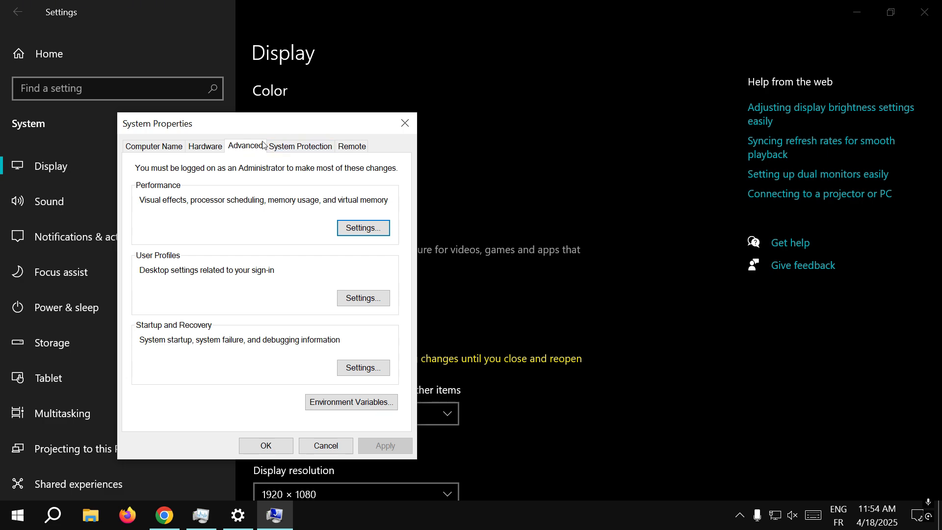
pyautogui.moveTo(138, 189)
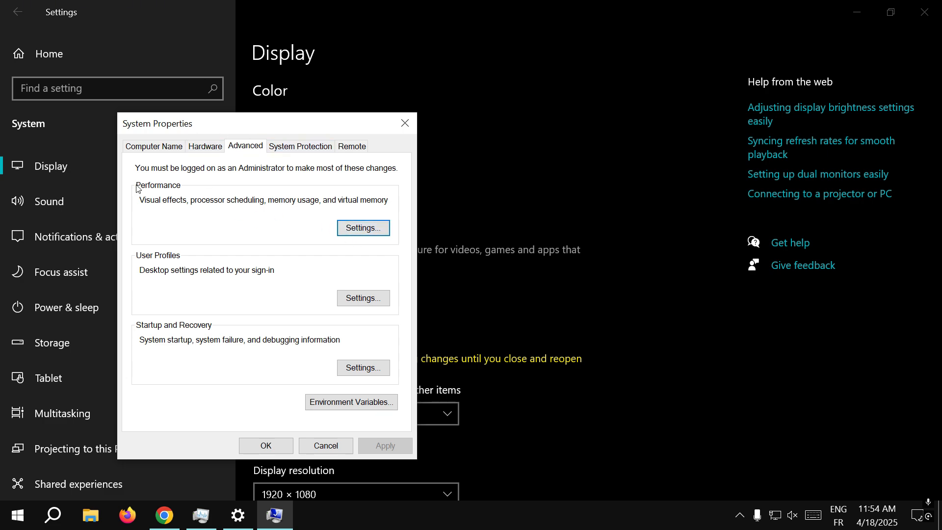
pyautogui.click(363, 228)
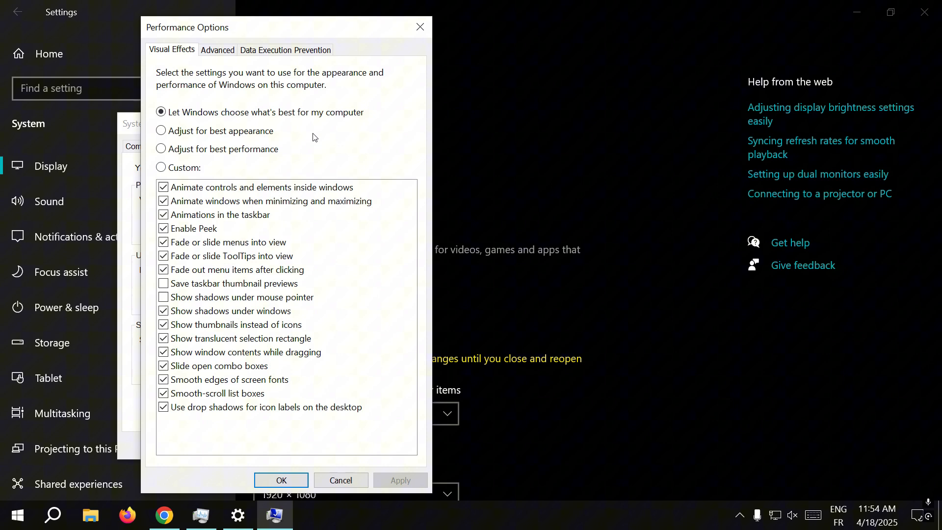
pyautogui.click(217, 50)
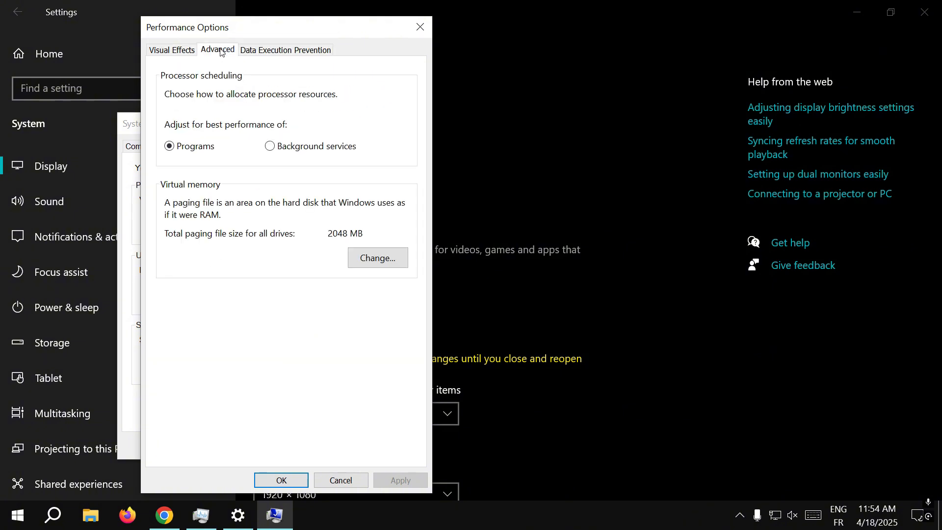
pyautogui.click(377, 258)
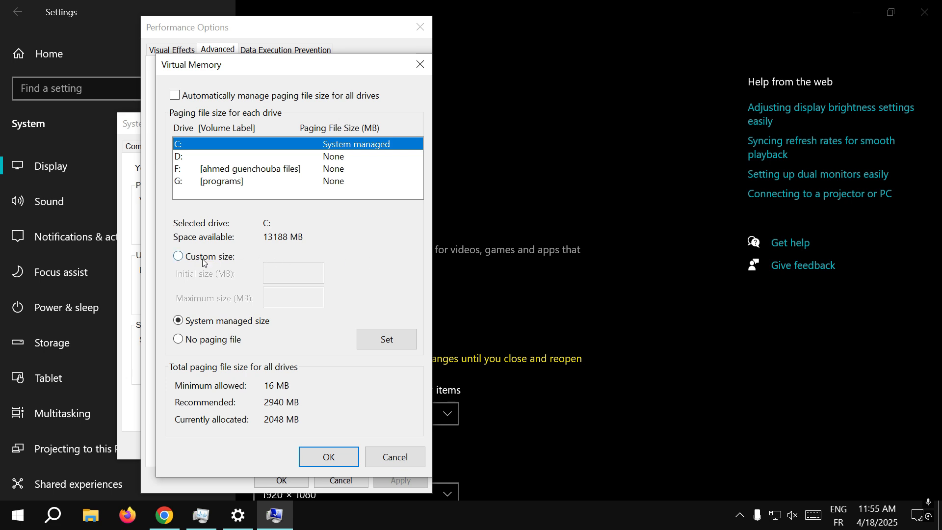
# Step: Give drive C: a Custom size paging file: 24576 MB initial, 49152 MB maximum
pyautogui.click(178, 257)
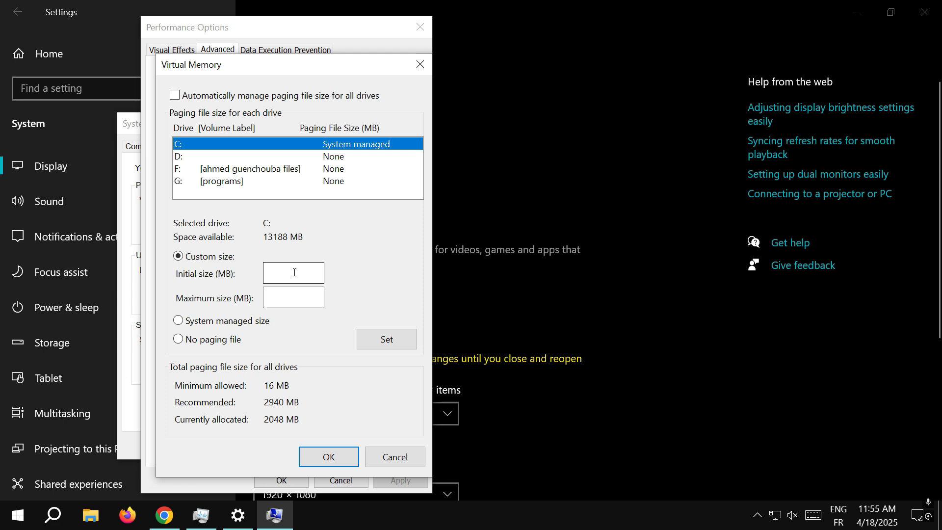
pyautogui.click(292, 273)
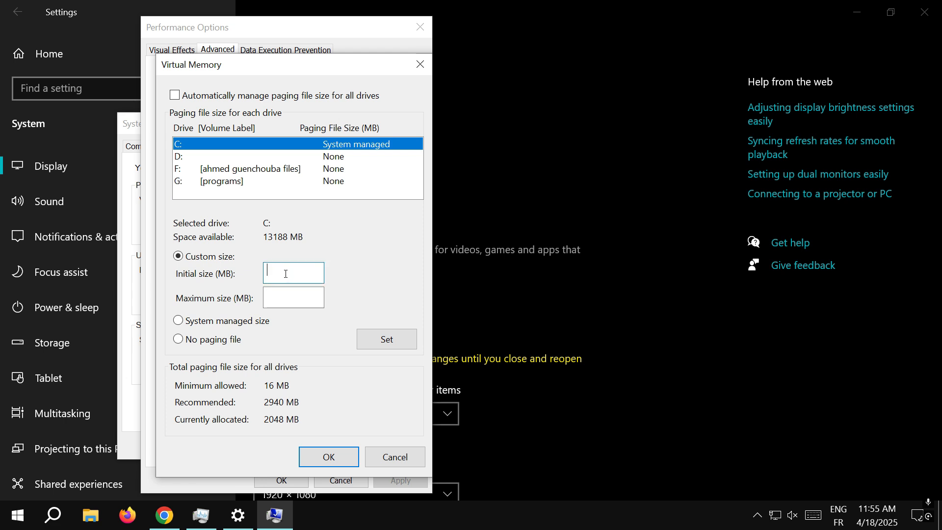
pyautogui.write('24576 MB')
pyautogui.click(293, 297)
pyautogui.write('49152 MB')
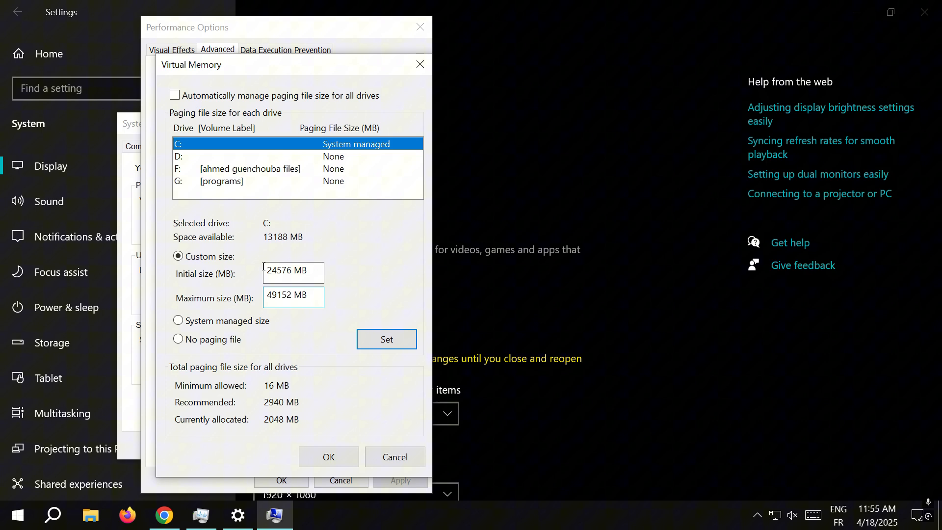
pyautogui.click(293, 297)
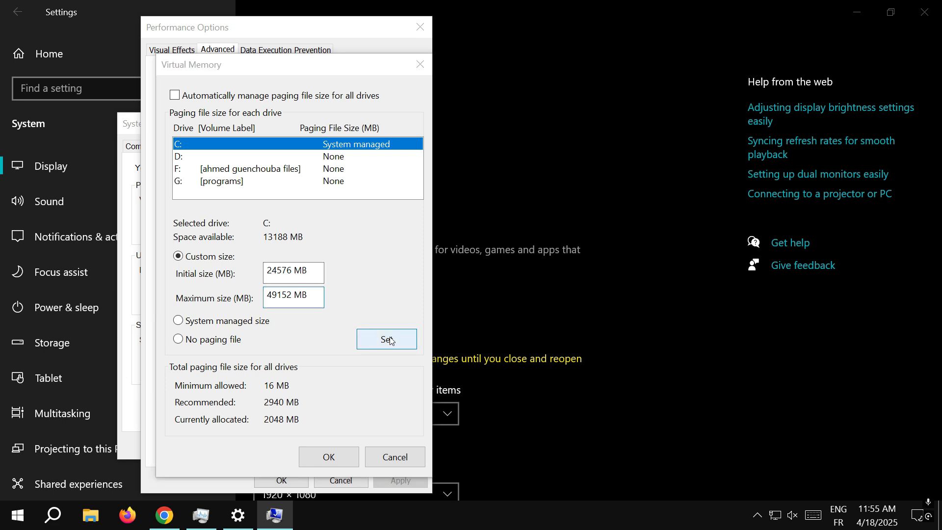
# Step: Set the custom C: paging file, then confirm Virtual Memory and Performance Options with OK
pyautogui.click(386, 339)
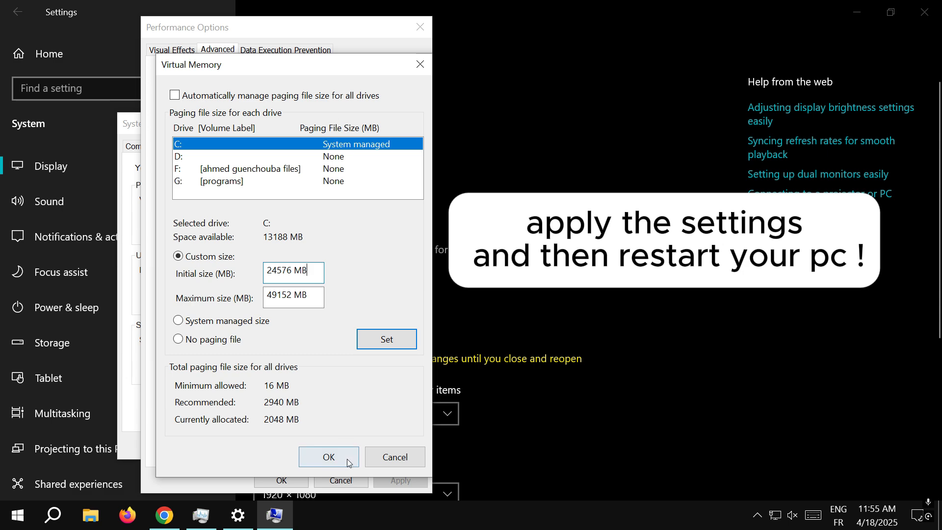
pyautogui.click(329, 456)
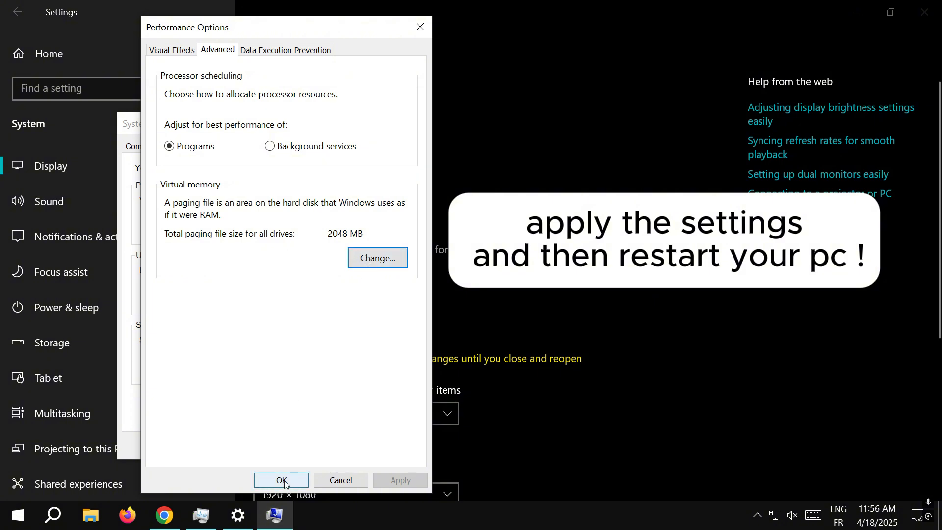
pyautogui.click(281, 480)
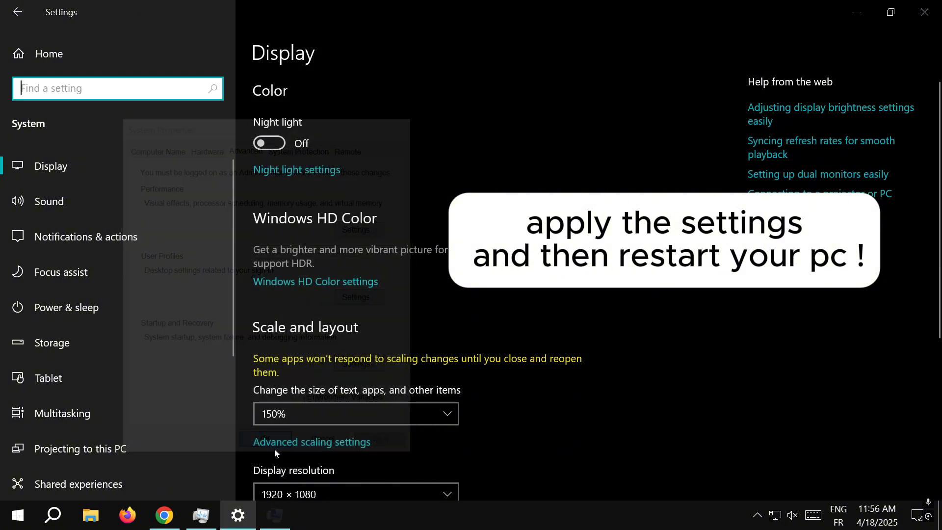